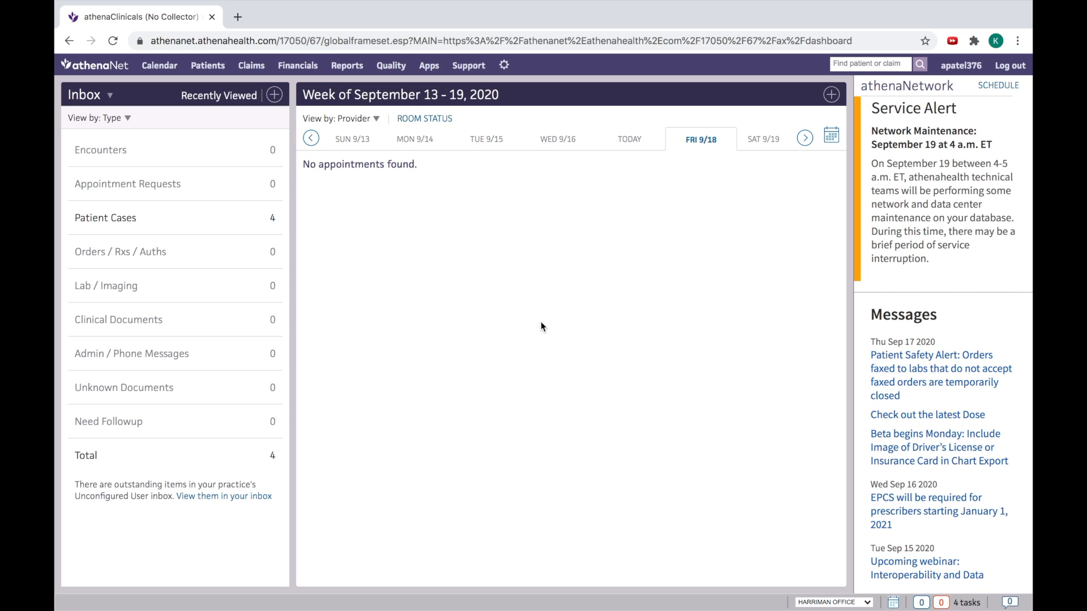
mouse_move(630, 354)
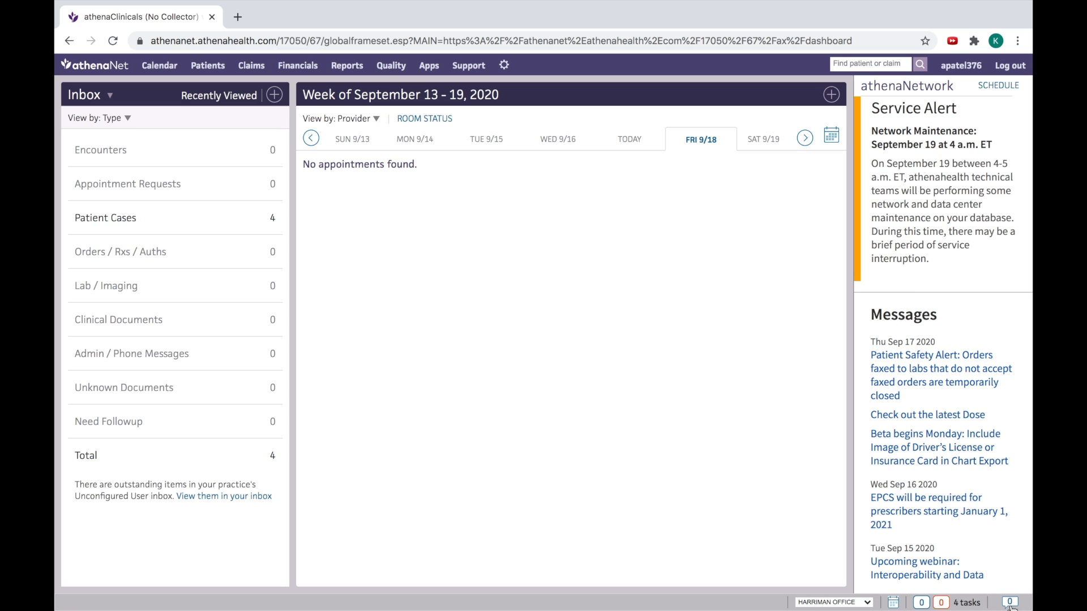
Open and expand the athenaText Conversations panel to show the athenaText Team welcome thread
click(1009, 603)
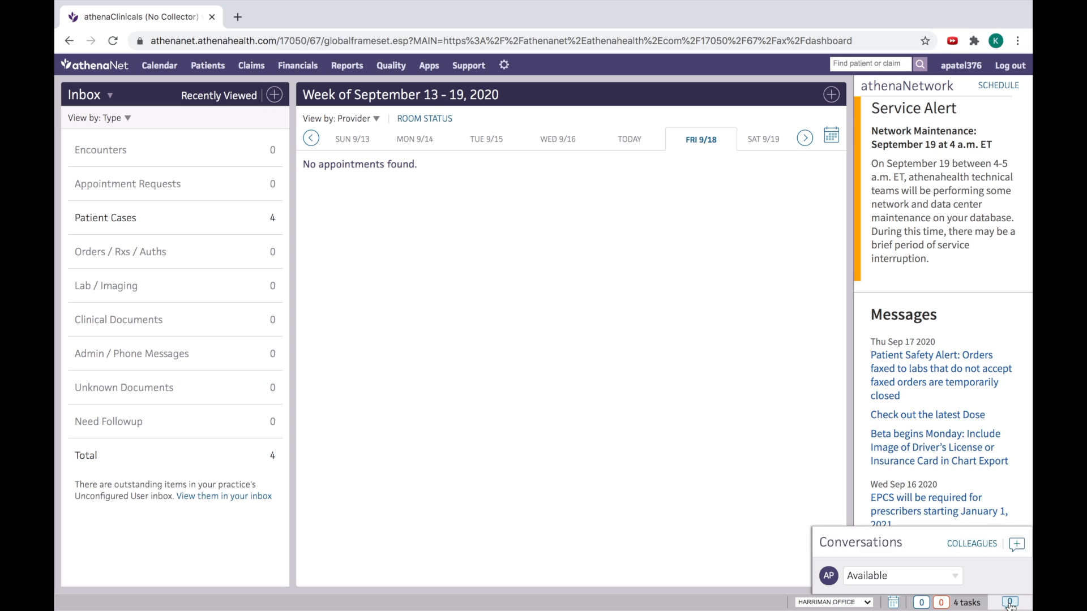
click(1009, 602)
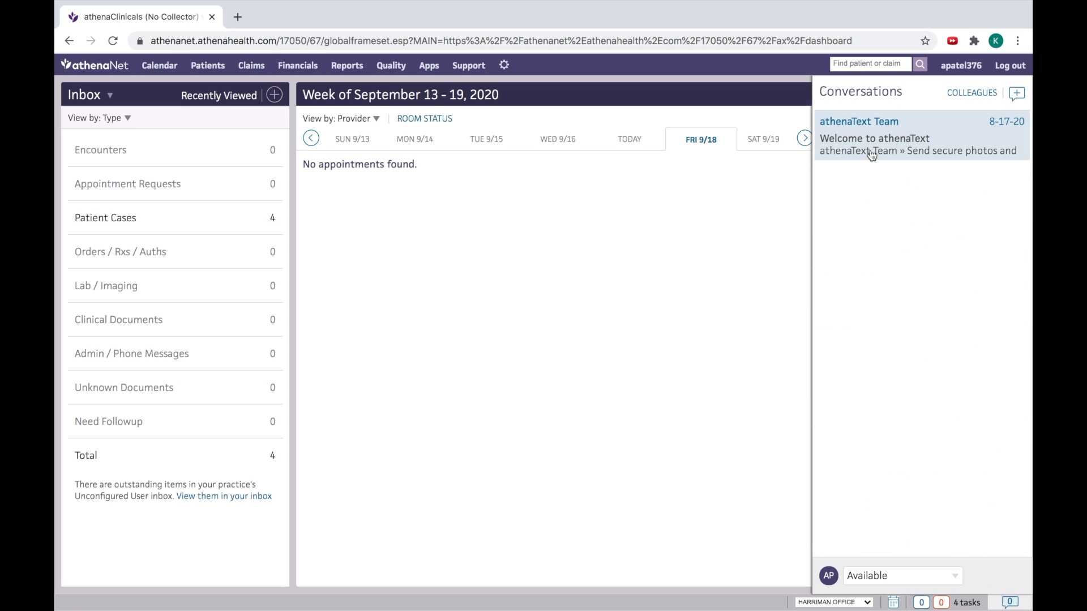
mouse_move(862, 151)
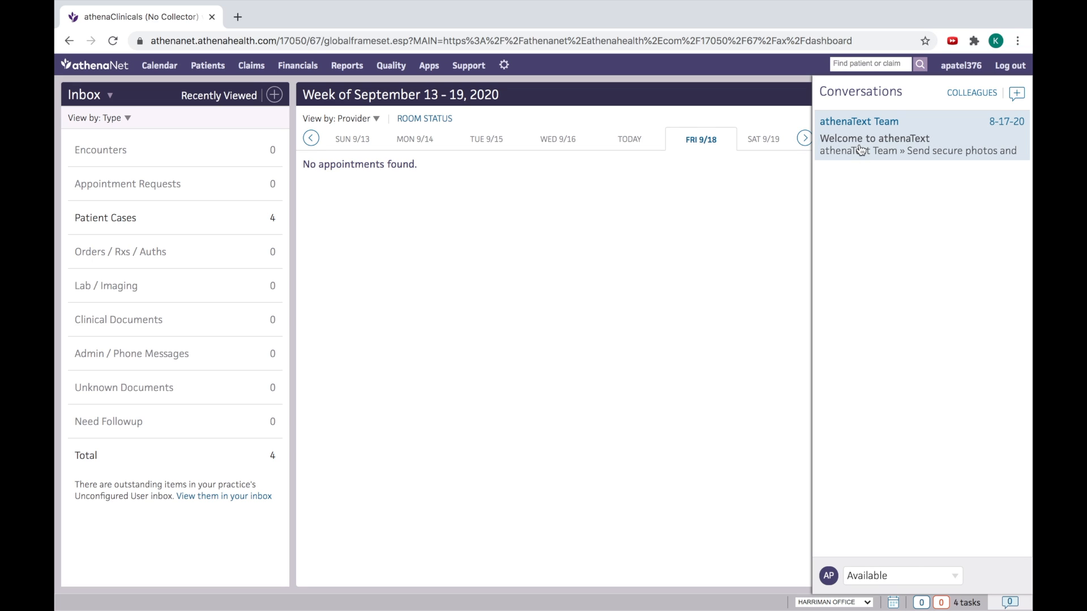
mouse_move(910, 152)
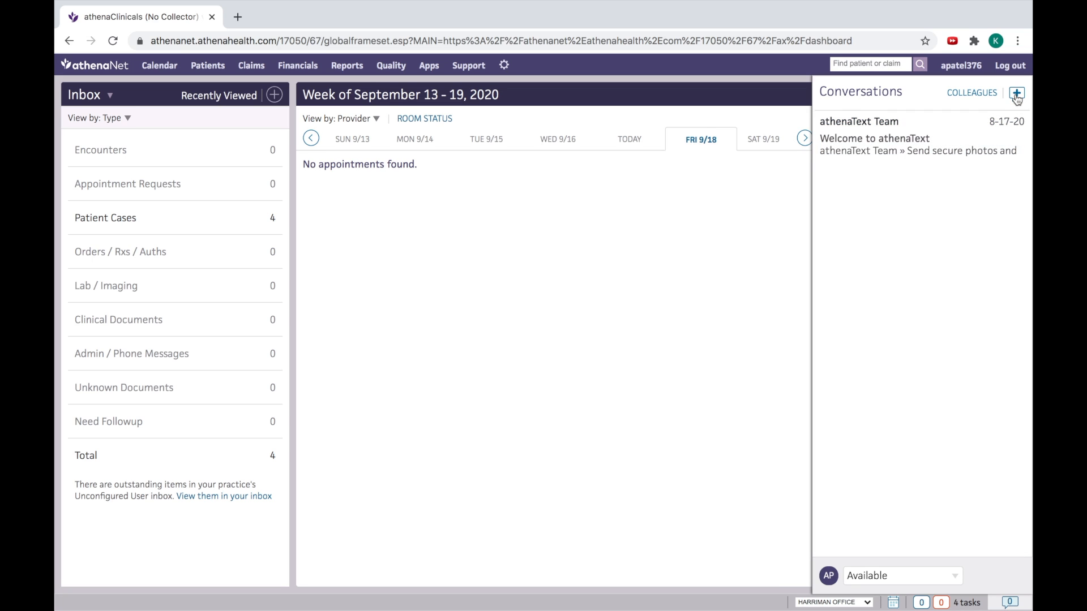
Start a new conversation with the topic 'Test message'
click(1016, 94)
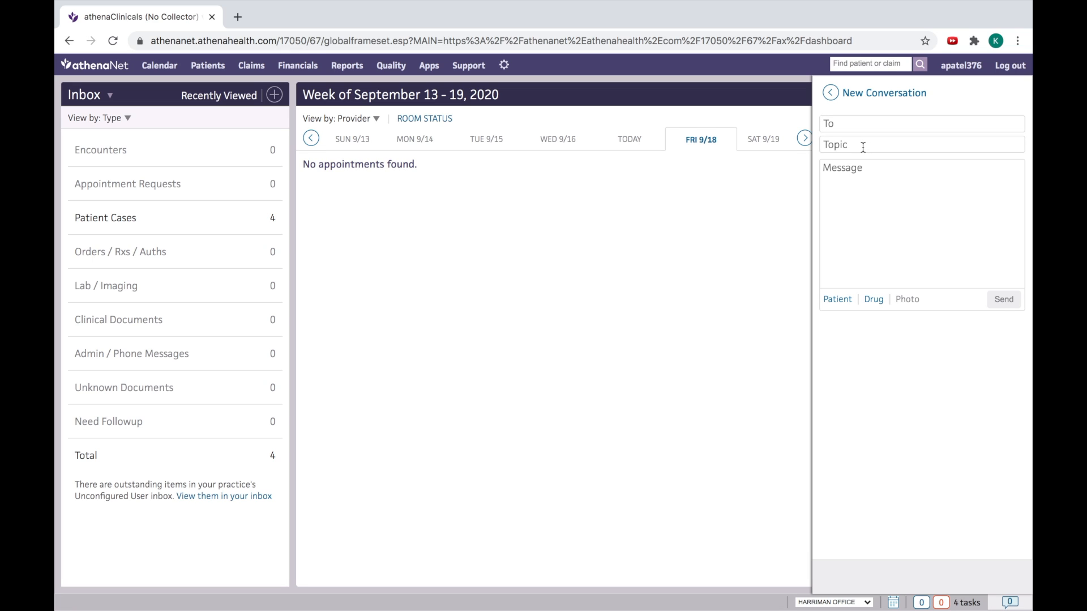
text(Test)
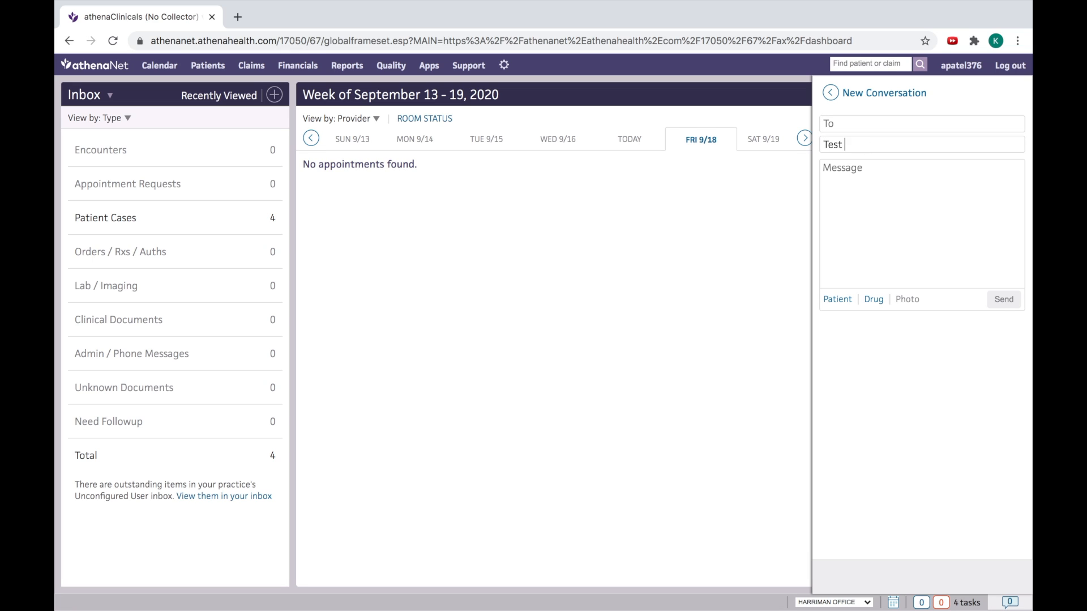
text(message)
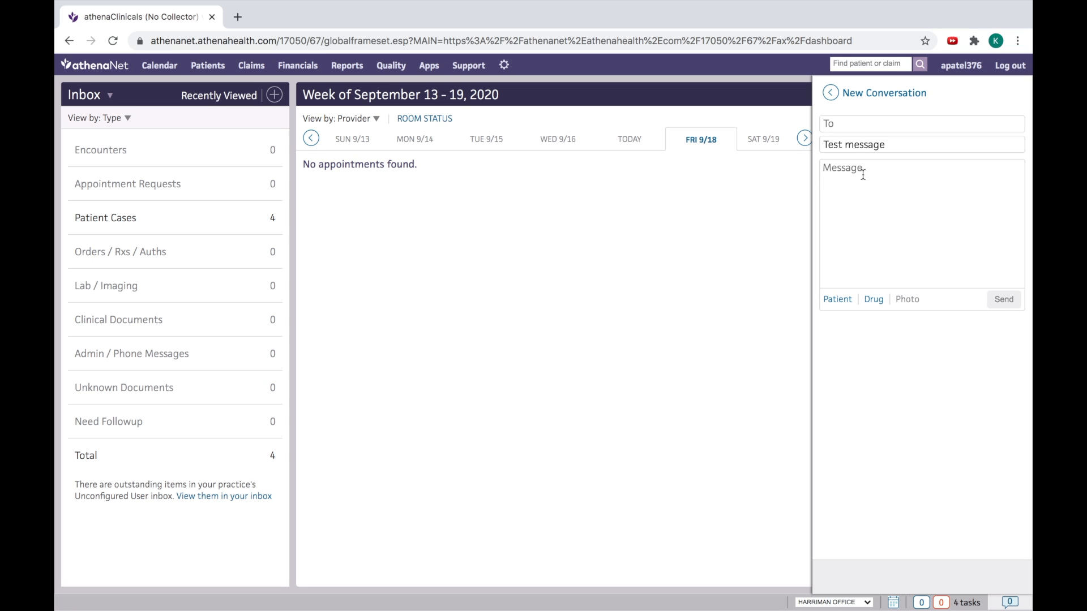
Write a message body apologizing that it was sent while making an Athena user guide video
text(Sorry)
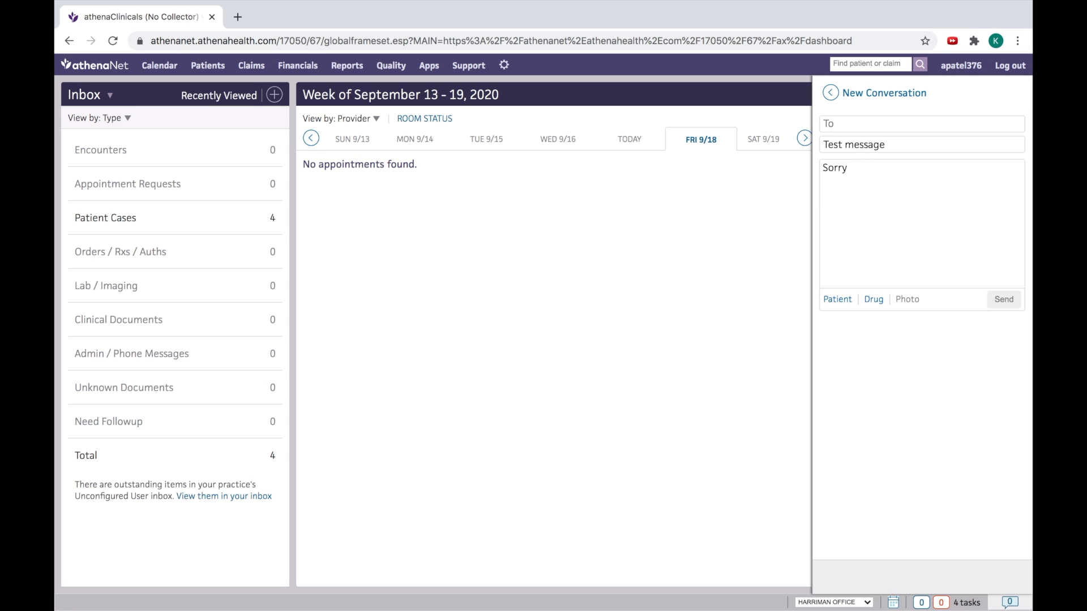
text(,)
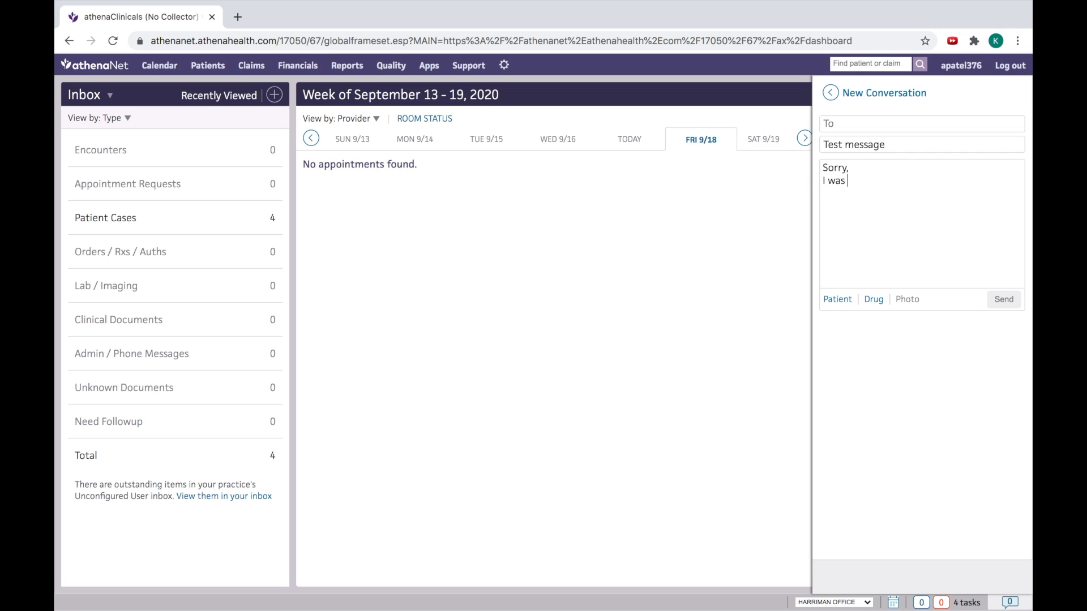
text(just sendin)
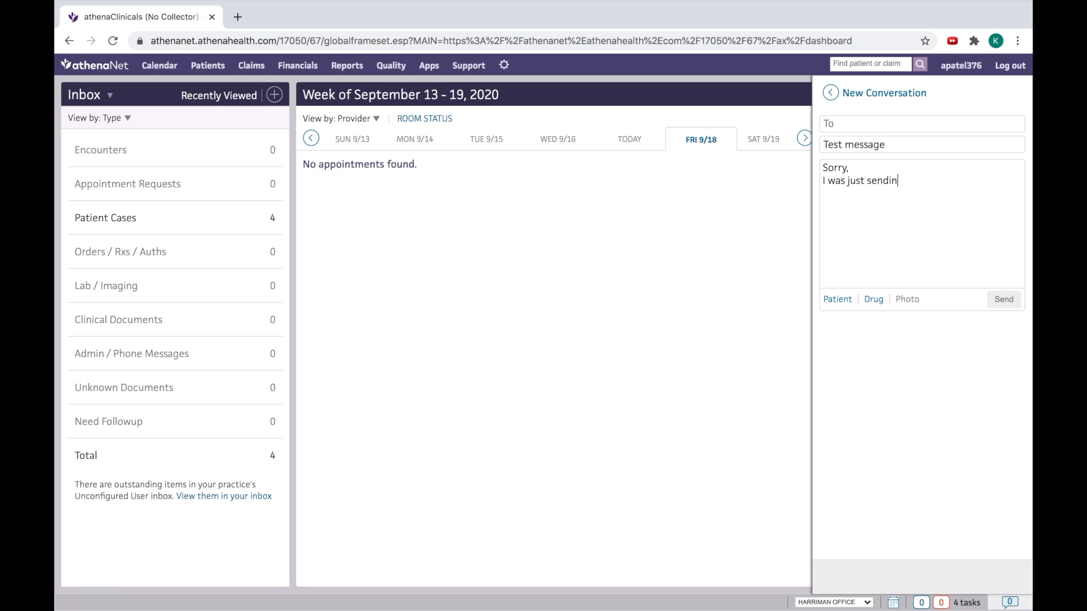
text(g)
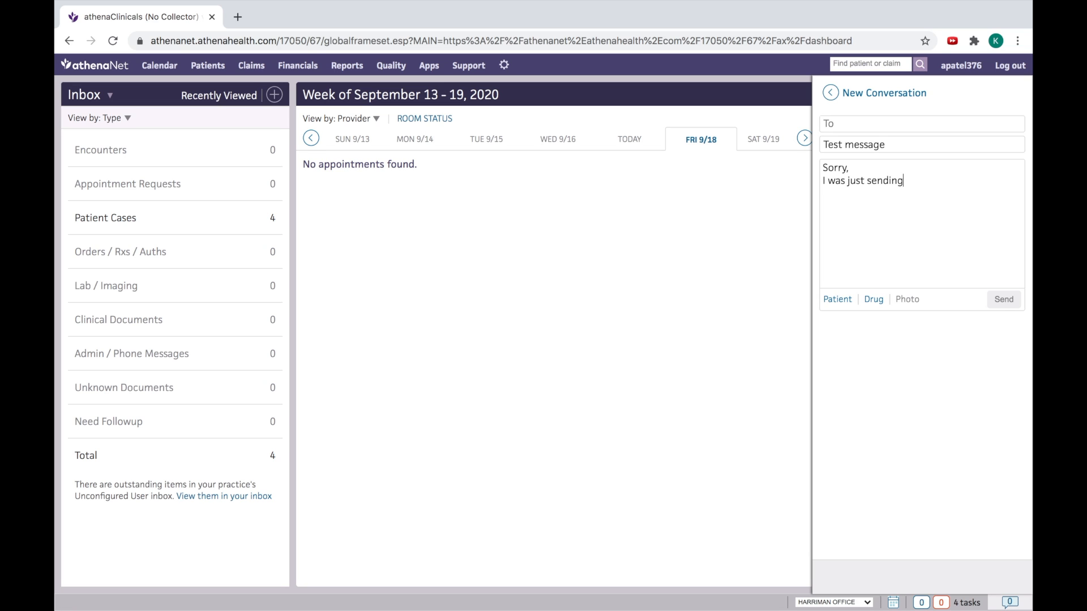
text(mak)
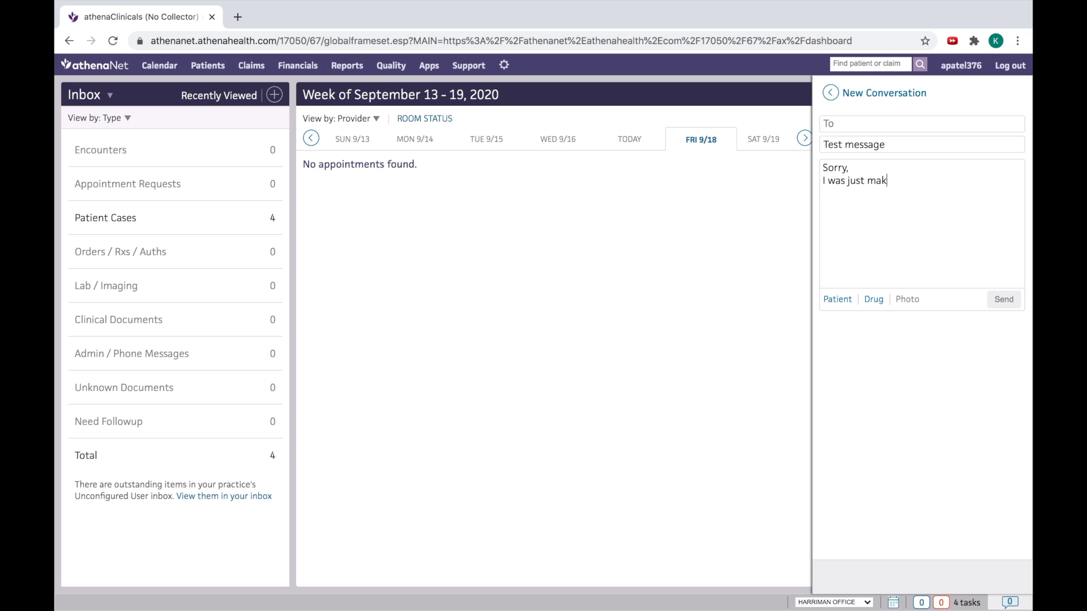
text(ing)
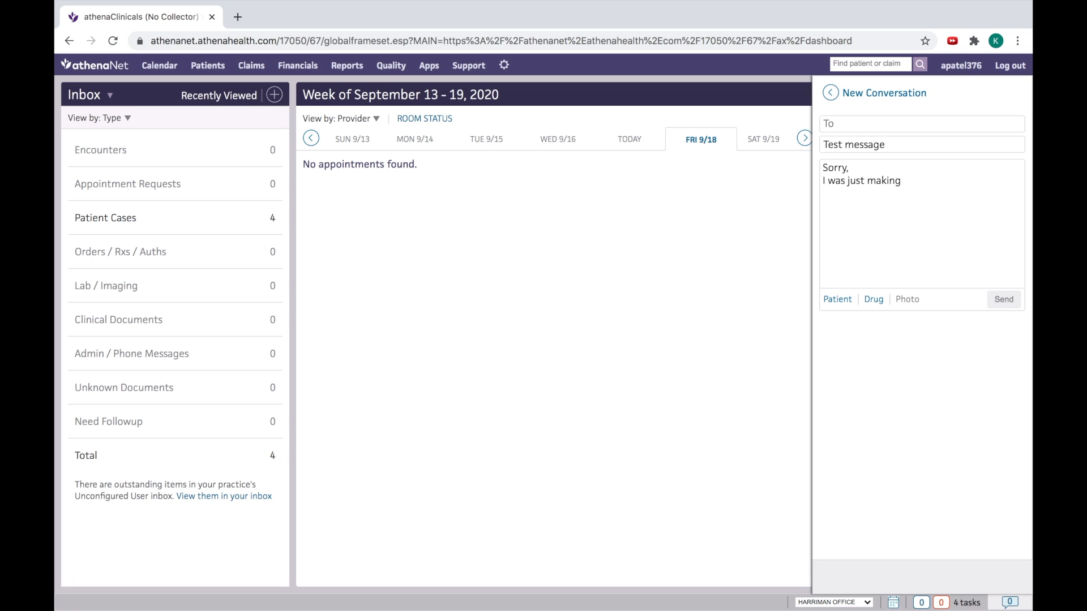
text(video)
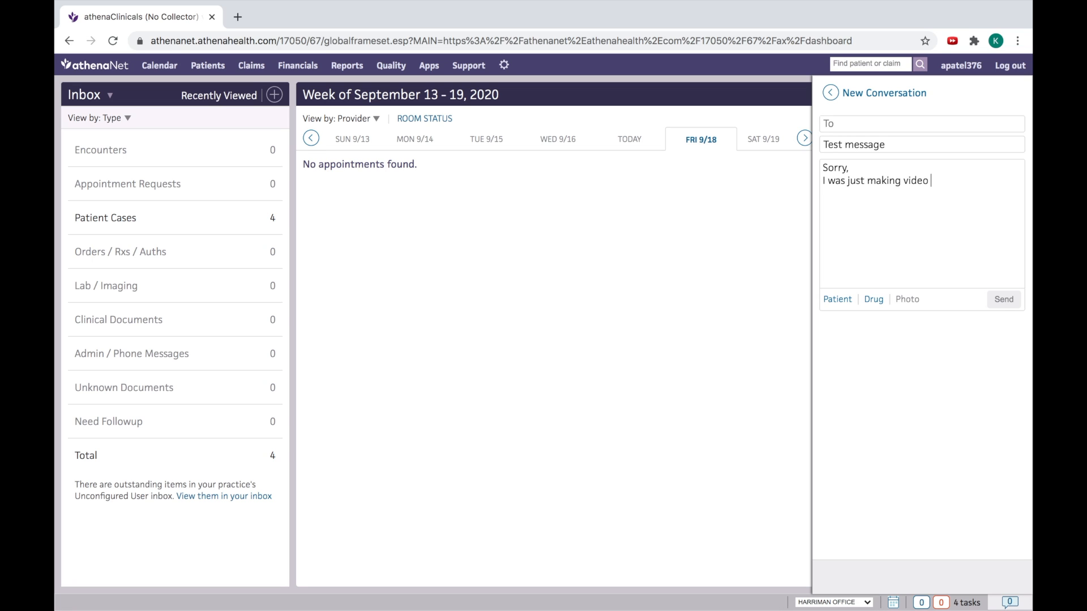
text(for Ate)
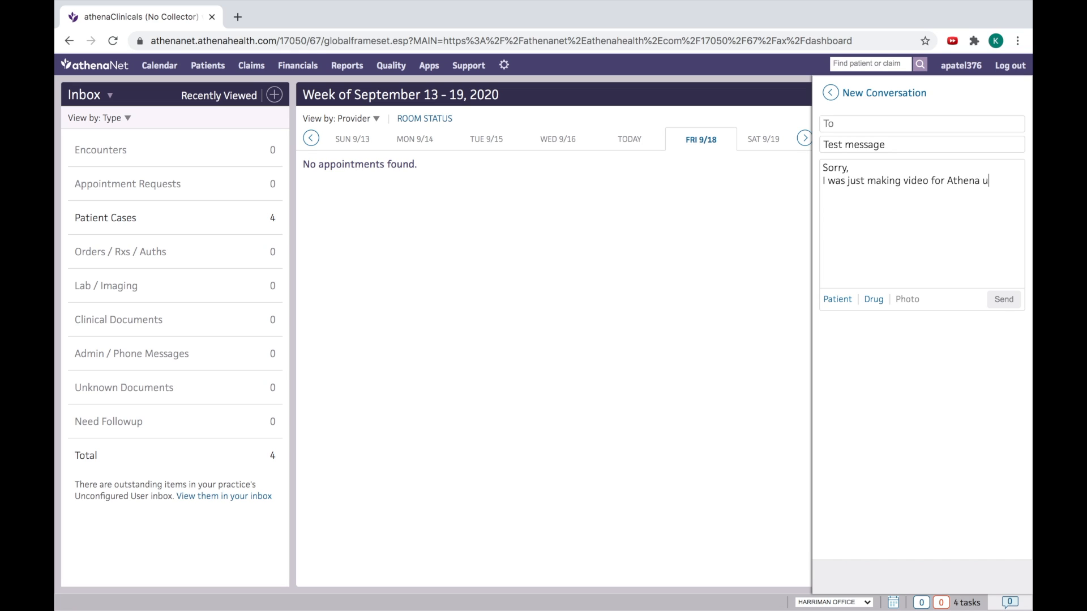
text(ser guide.)
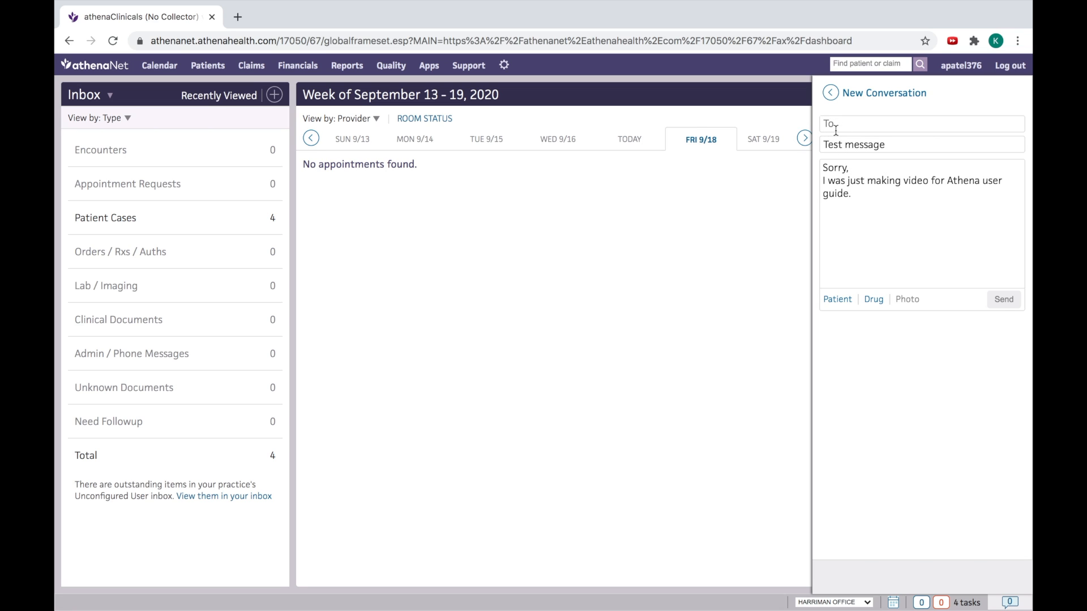
text(jen)
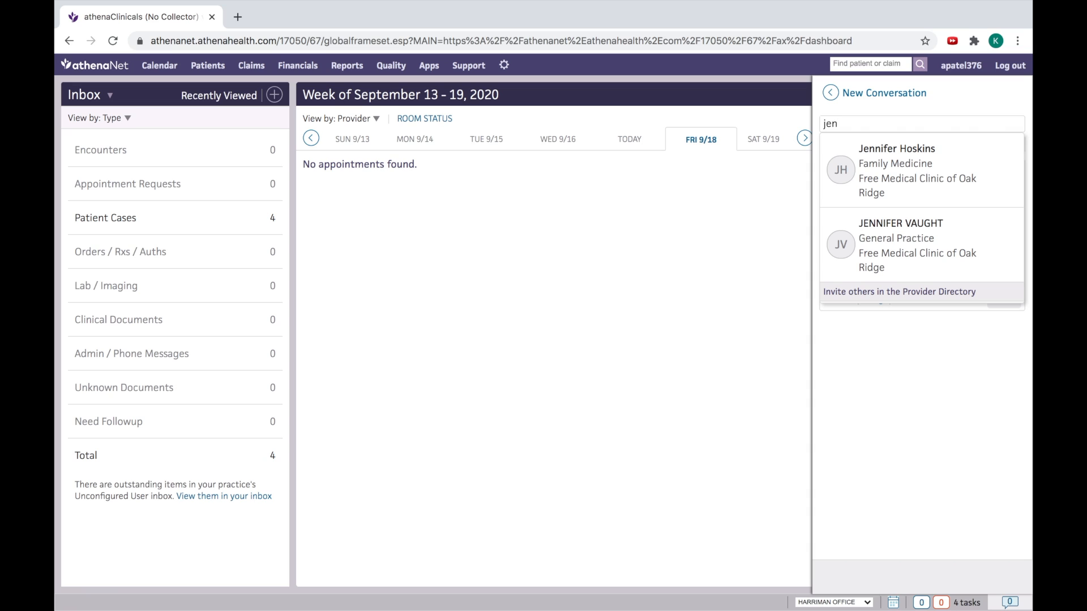
mouse_move(894, 170)
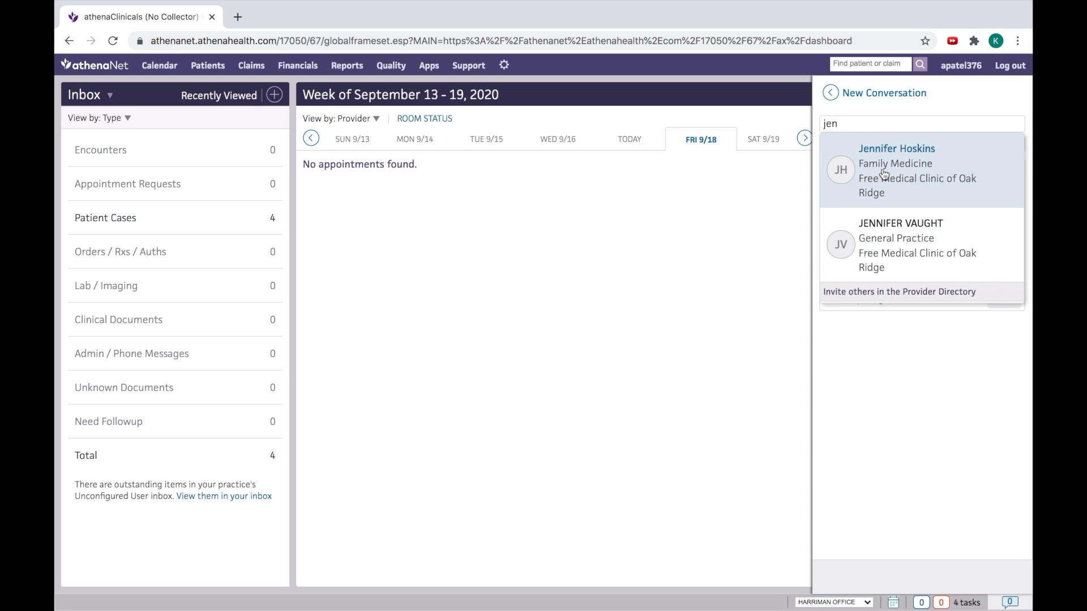
click(896, 170)
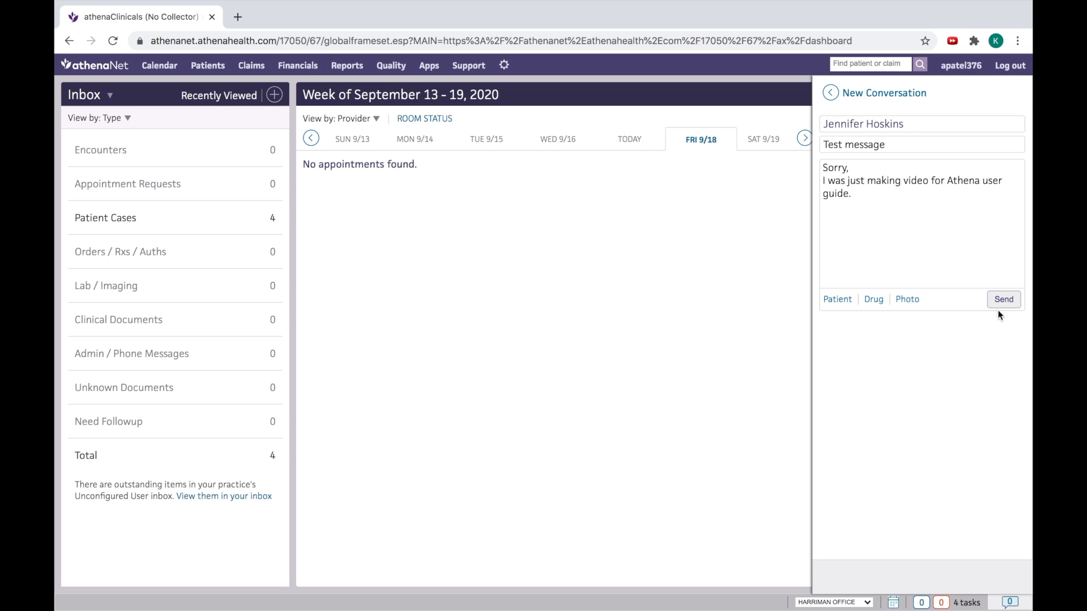
mouse_move(901, 246)
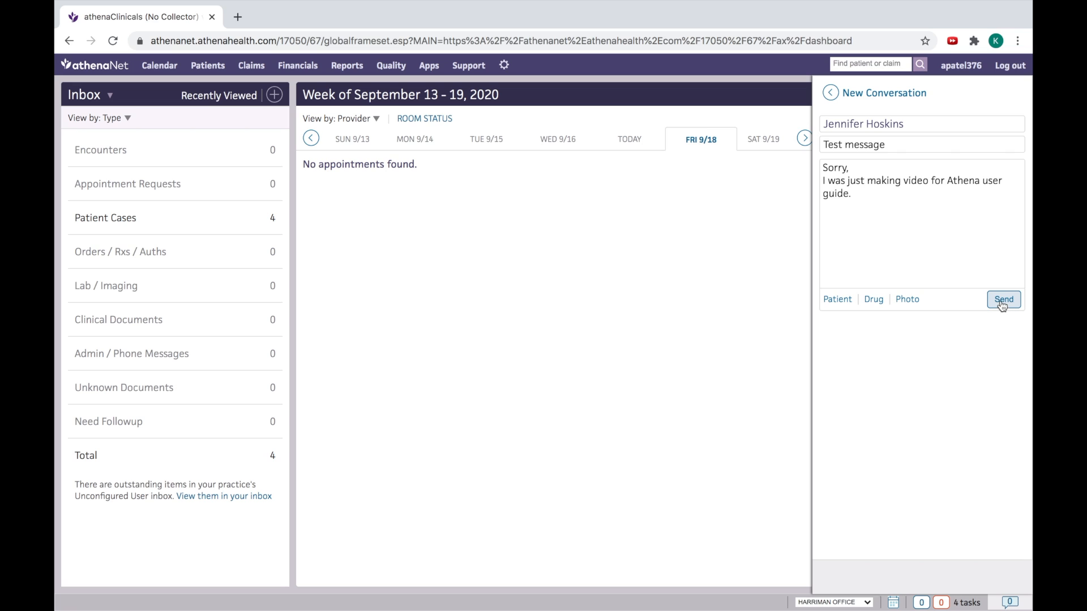
click(1002, 299)
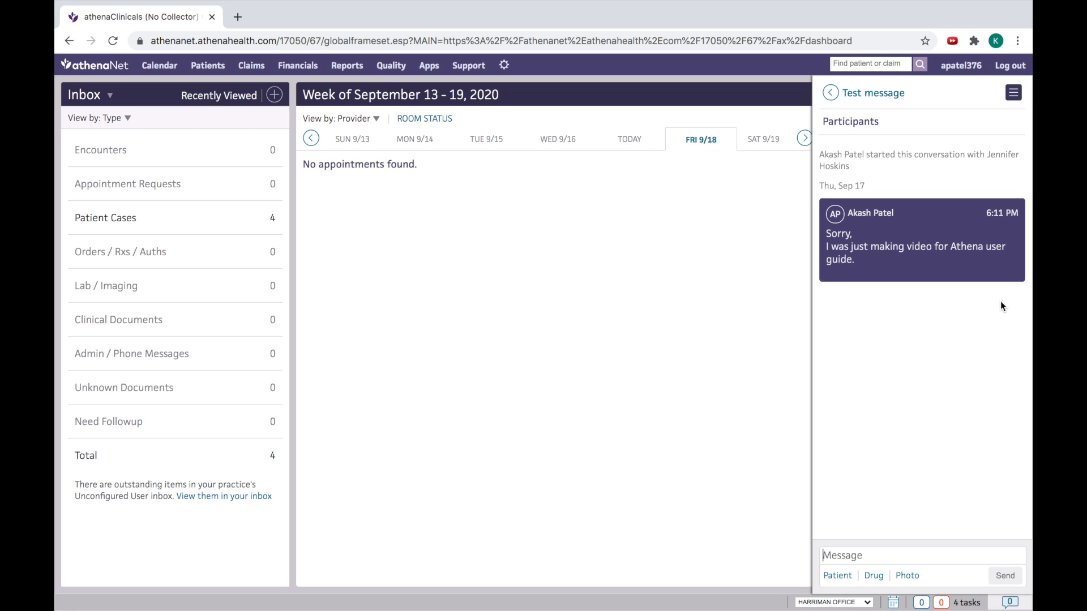
mouse_move(880, 243)
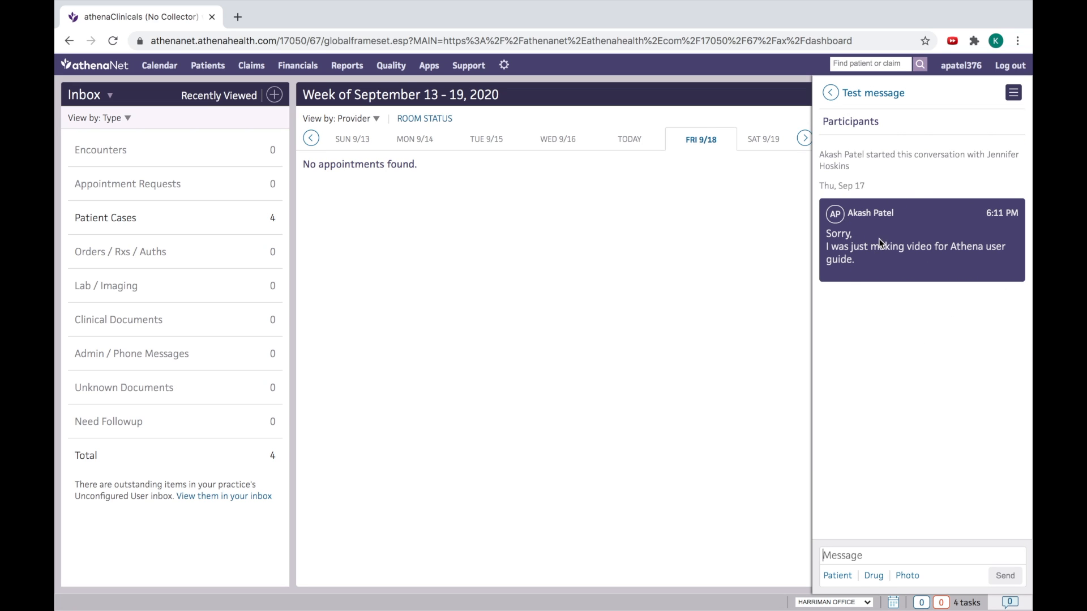
mouse_move(920, 345)
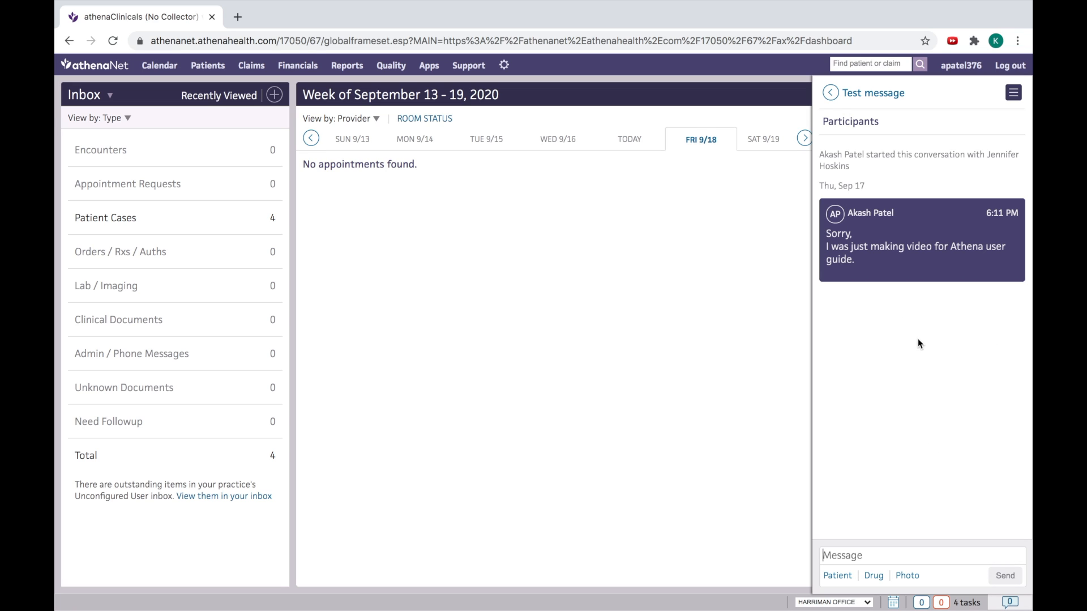
mouse_move(774, 342)
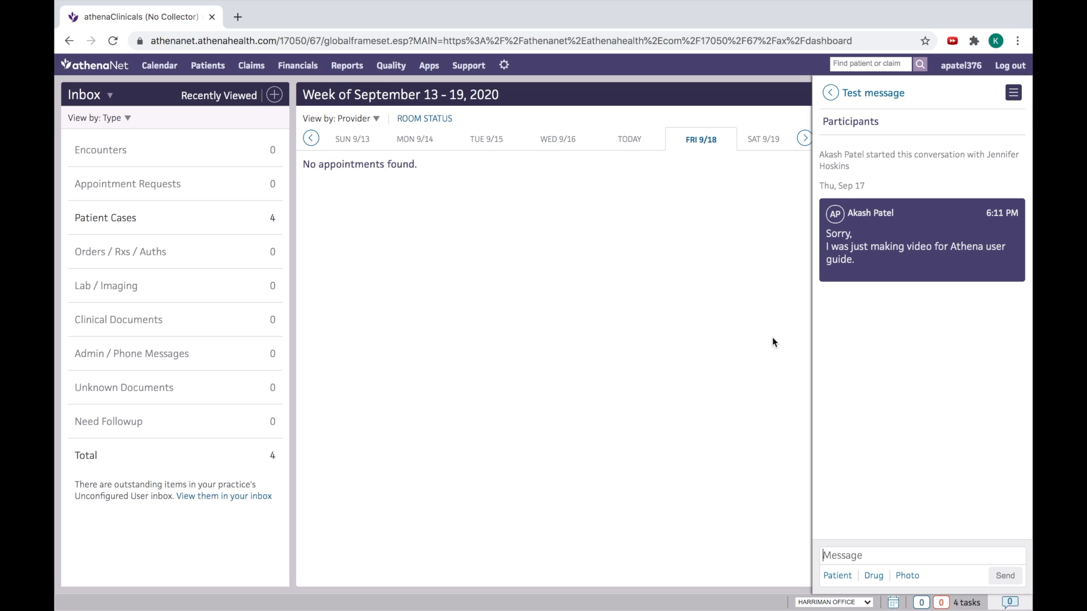